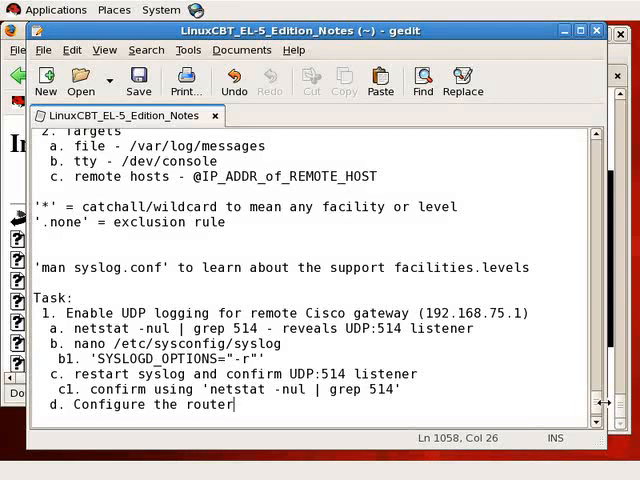
Note step d: configure the router using facility 'local0' and level 'info'
text(using)
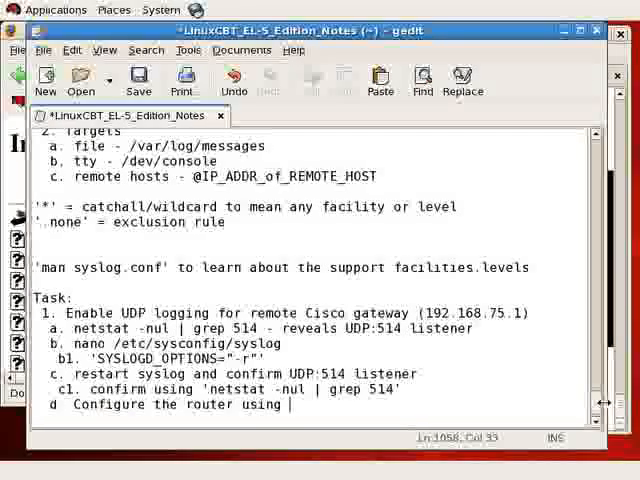
text(facili)
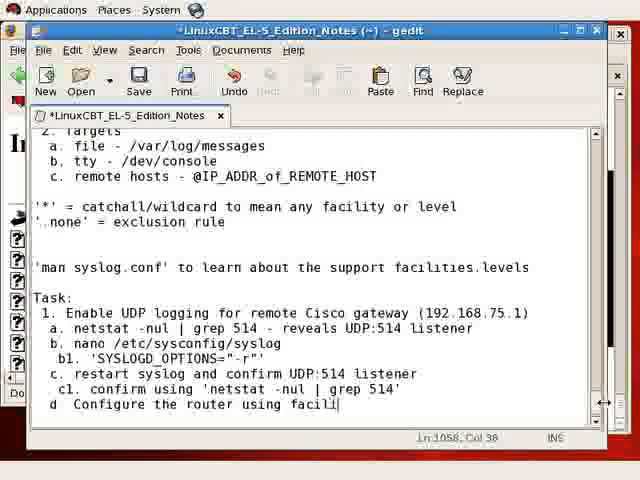
text('local0' and level 'info)
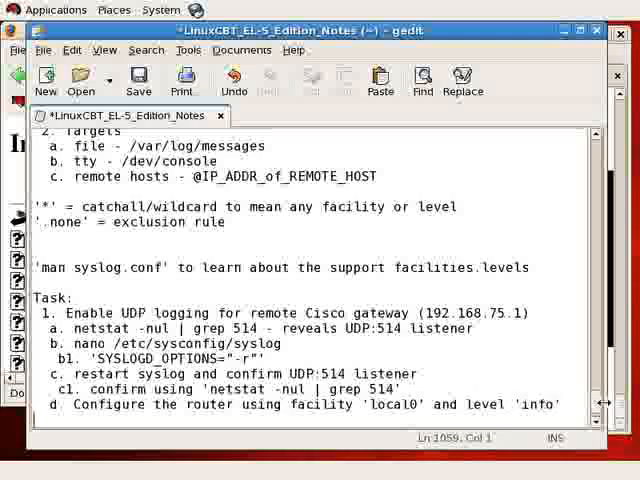
Note step e: configure /etc/syslog.conf to accept local0.info
text(e. con)
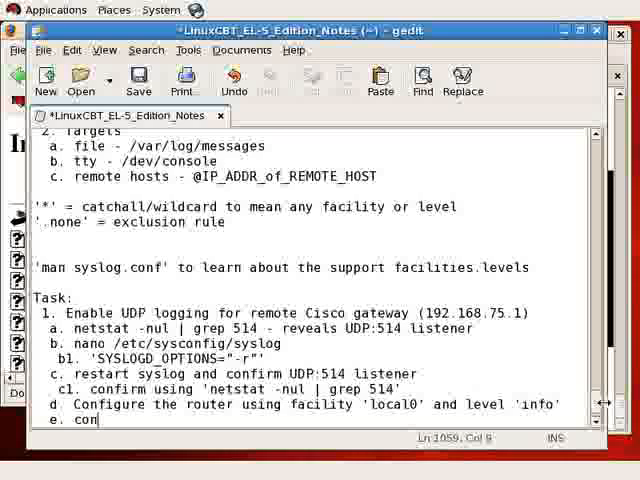
text(figure sy)
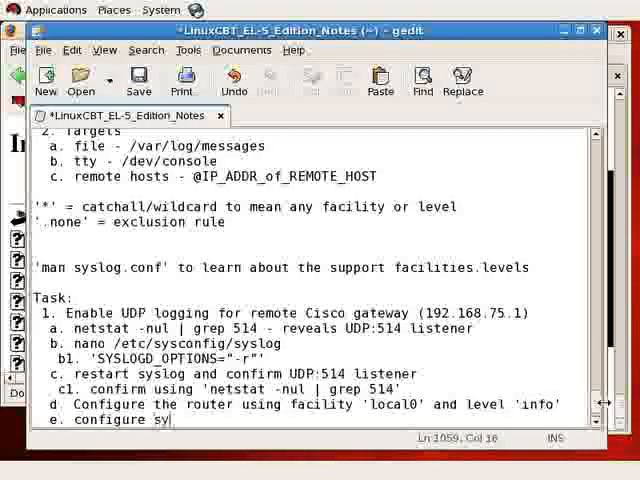
text(slog.conf to accept)
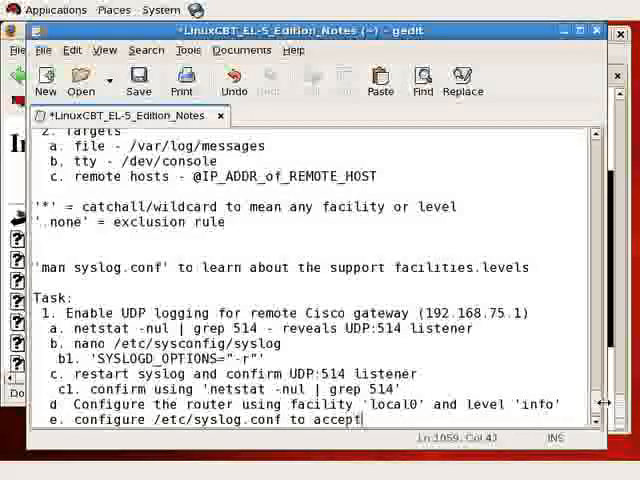
text('local09)
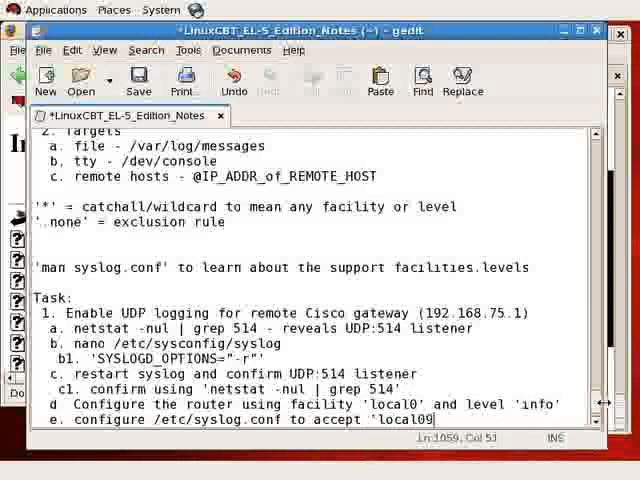
text(.info)
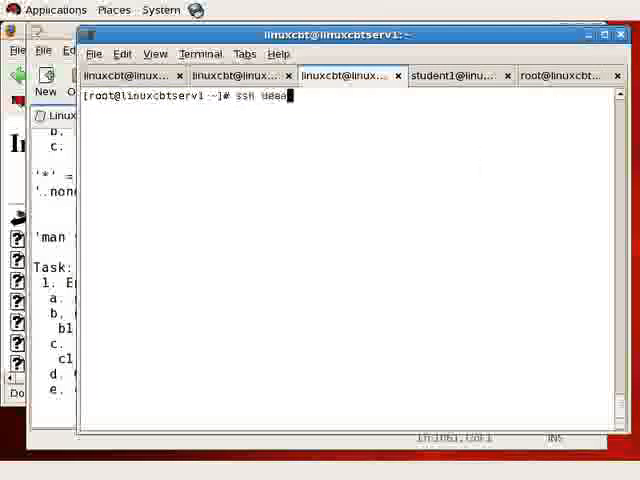
SSH into the router at 192.168.75.1, accepting the host key and logging in
text(@192.168.75.1)
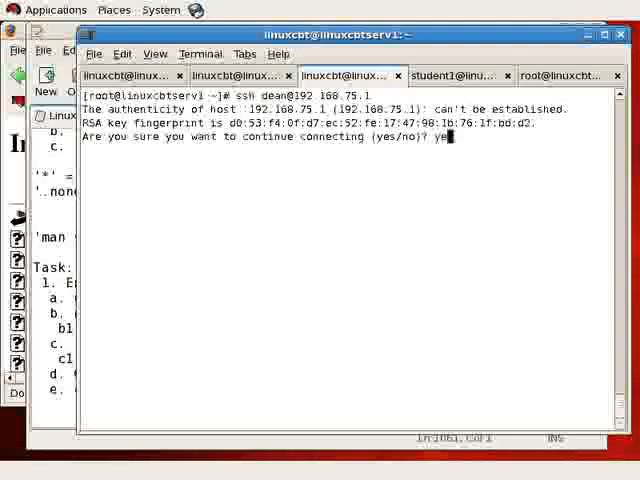
key(Return)
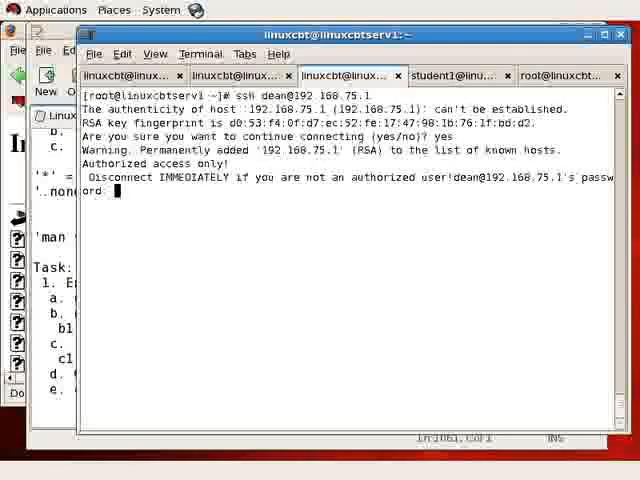
key(Return)
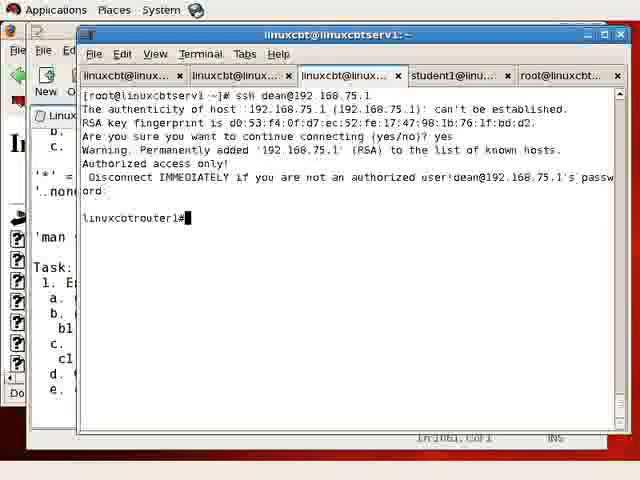
List the router's current logging settings with 'sh run | include logg'
text(sh run)
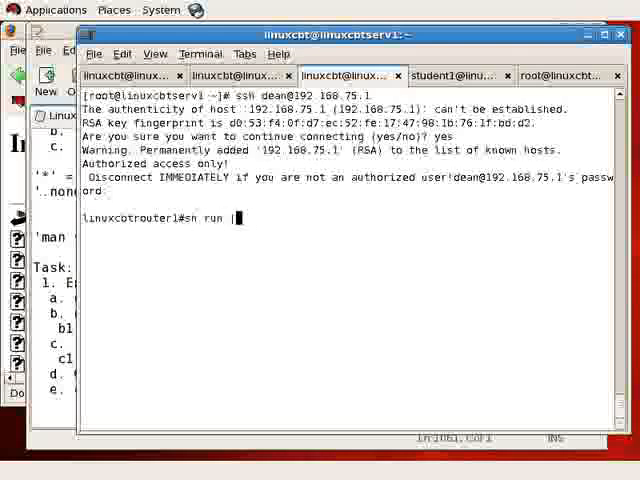
text(| include logg)
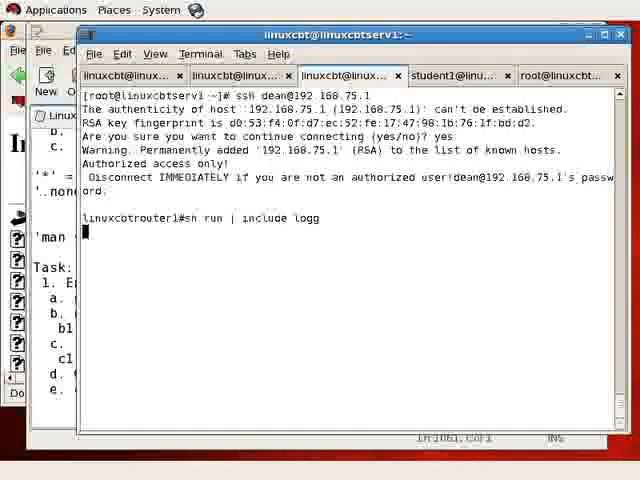
key(Return)
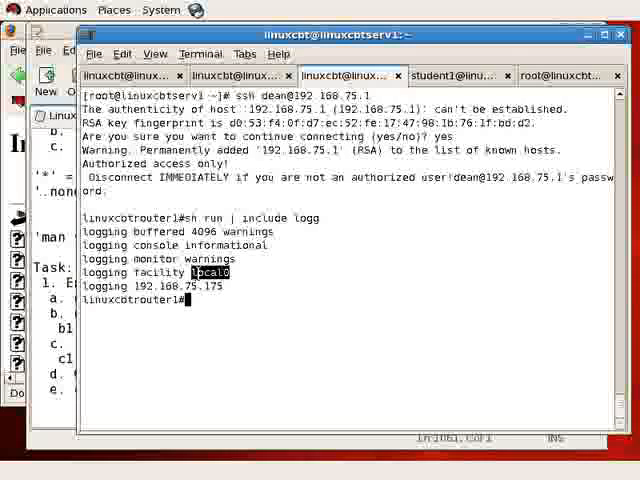
Enter config mode and explore the 'logging ?' and 'logging trap ?' options
text(conf t)
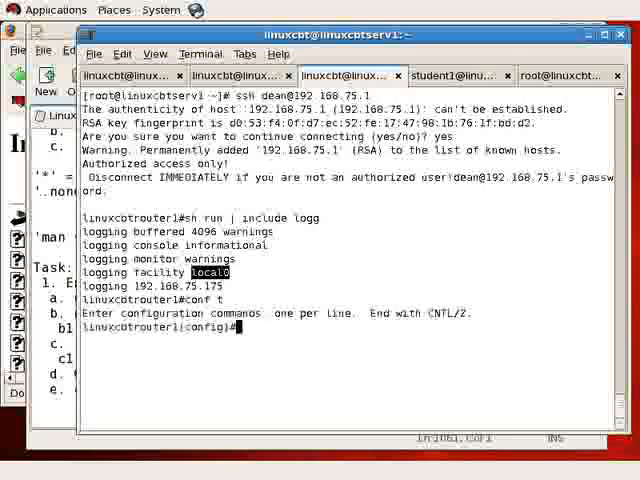
text(logging t)
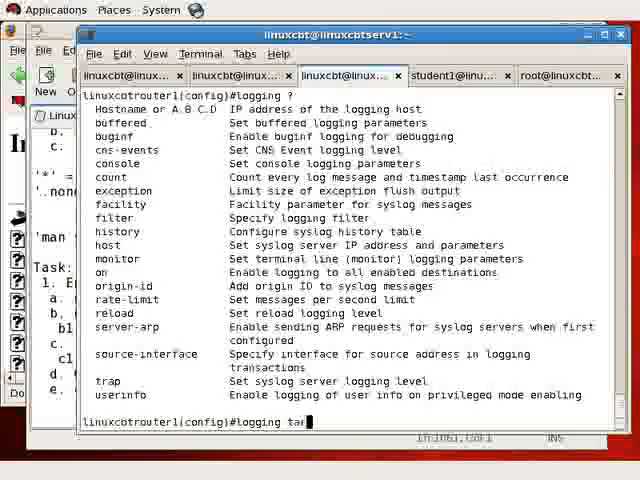
text(rap info)
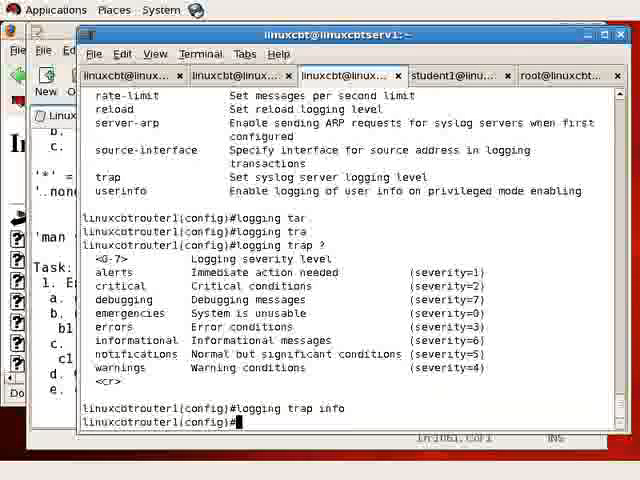
Add 'logging host 192.168.75.199' and prepare a logging-settings check
text(logging)
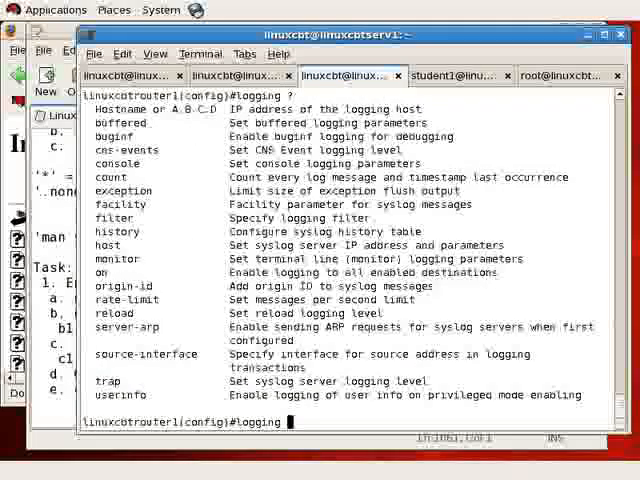
text(host 192.1)
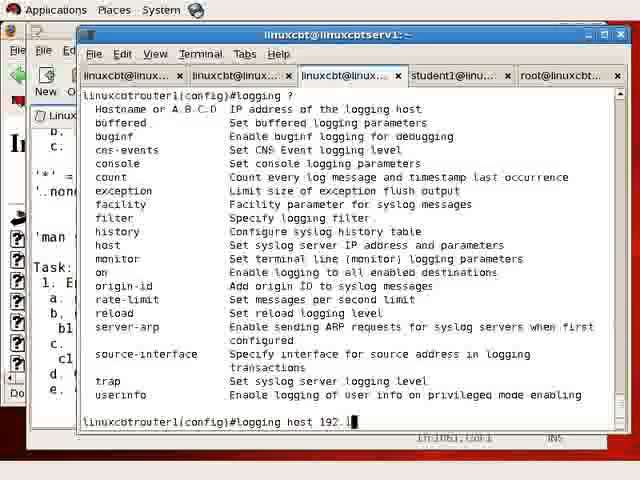
text(68.75.199)
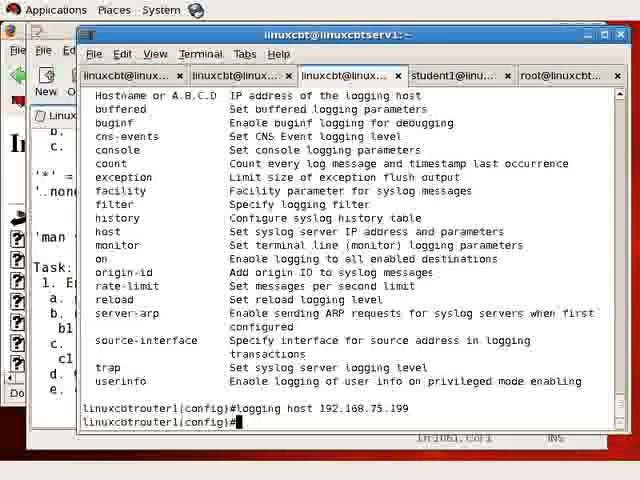
text(sh run | include logg)
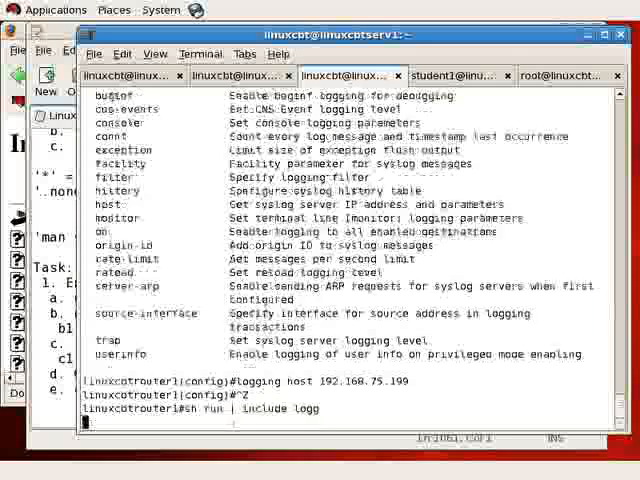
Verify logging settings, note the host address, and set 'logging trap info'
key(Return)
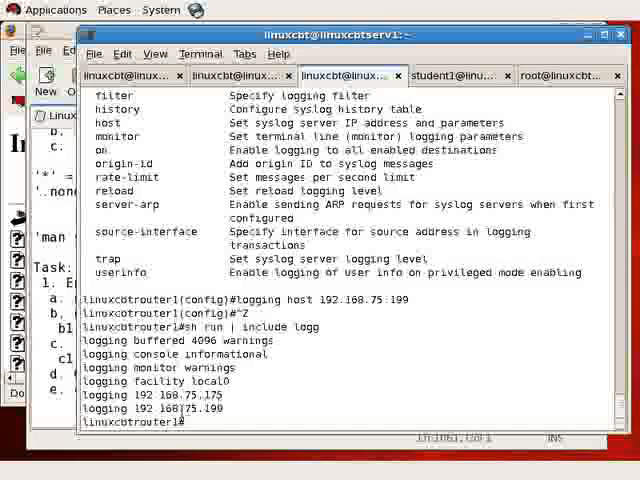
double_click(156, 408)
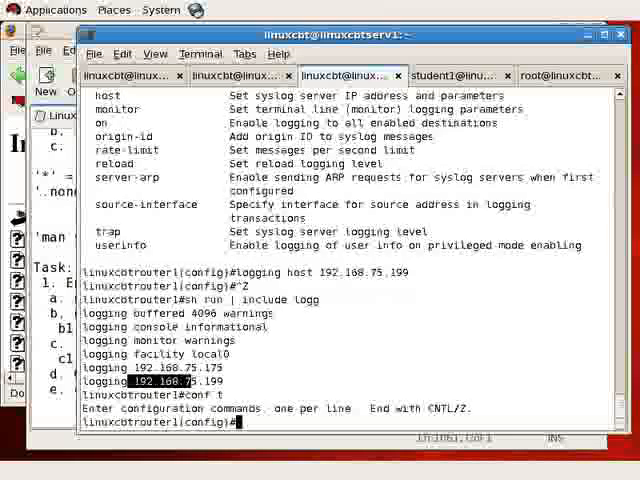
text(logging trap info)
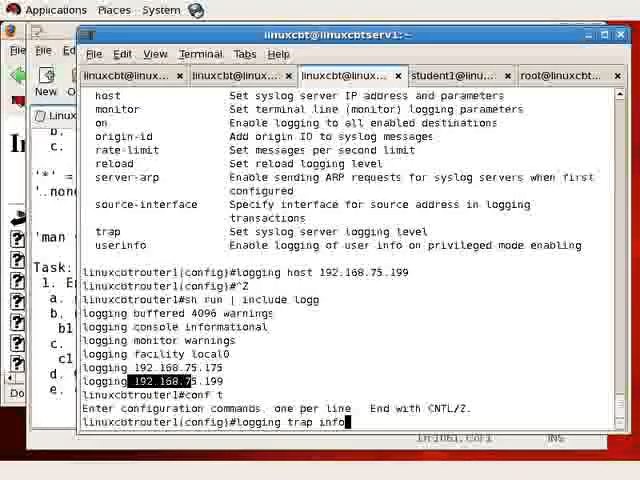
Remove the old logging host so 192.168.75.199 remains the only syslog host, then recheck
text(no logging host 192.168.75.199)
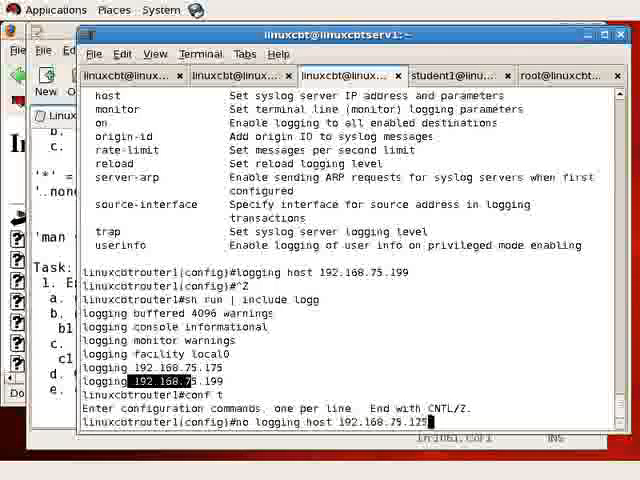
key(Return)
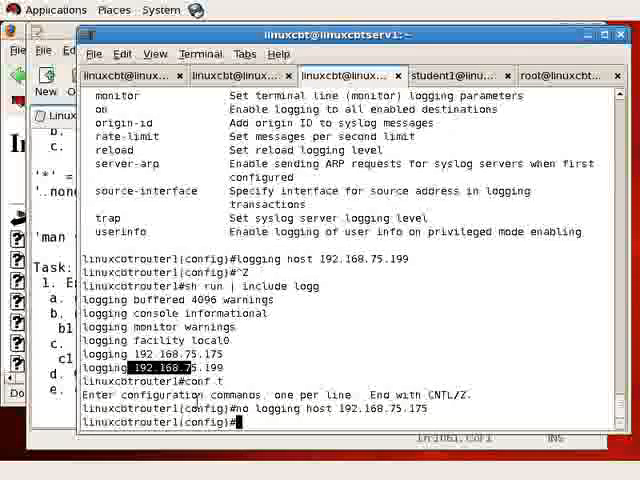
text(logging ^Z)
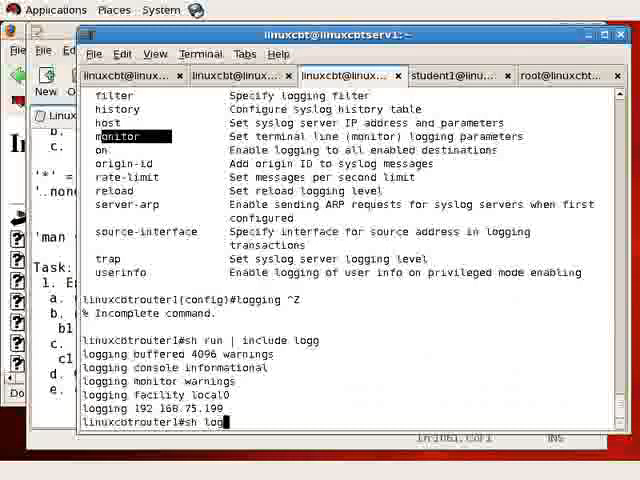
Run 'sh logging', page through the buffered log output, and return to the syslog server shell
key(Return)
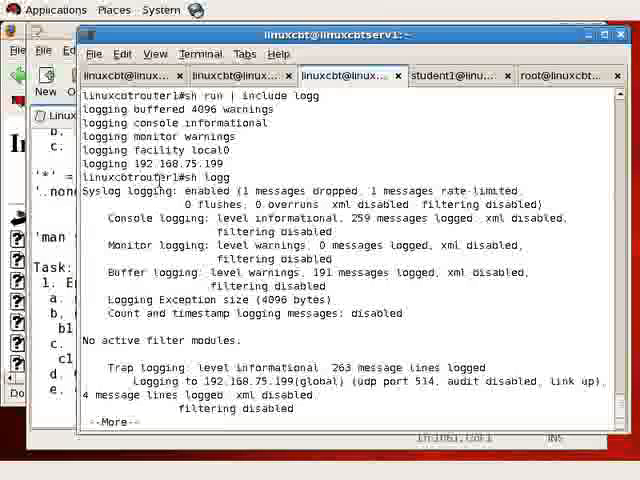
double_click(124, 244)
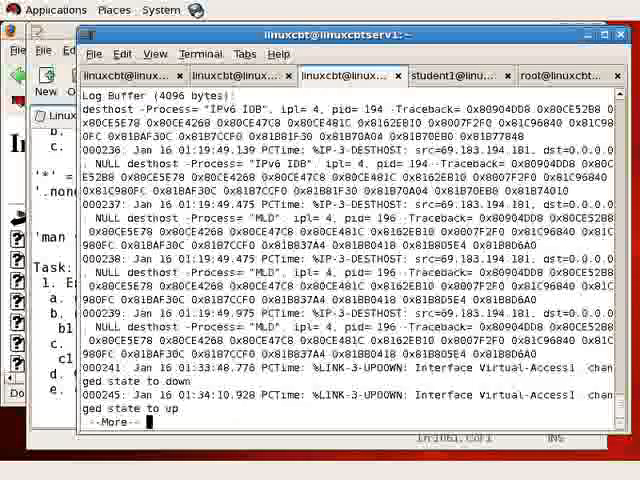
key(space)
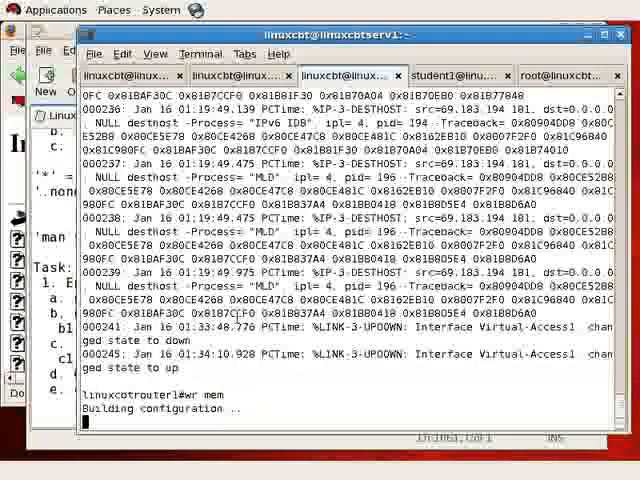
click(456, 76)
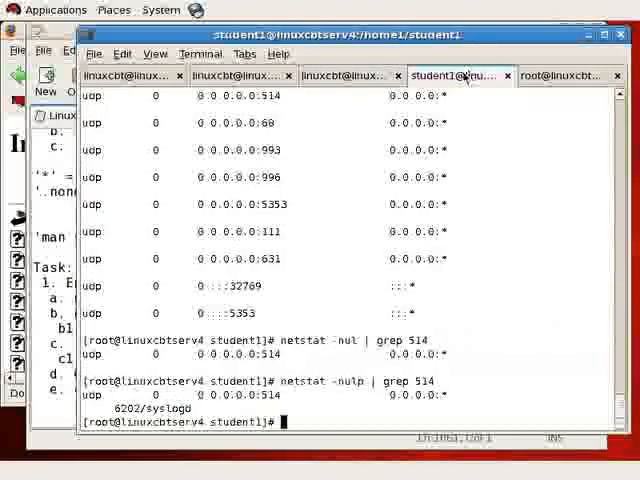
Edit /etc/syslog.conf in nano, adding a '# Cisco Router Log ###' section with a local0 line to /var/log/cisco-router.log
text(nano /et)
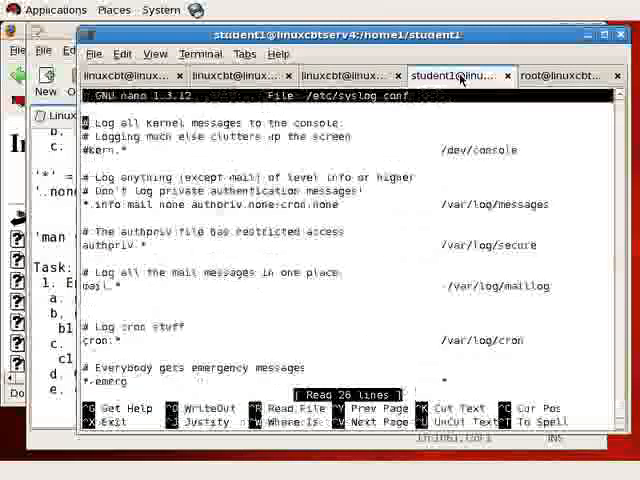
scroll(down, 3)
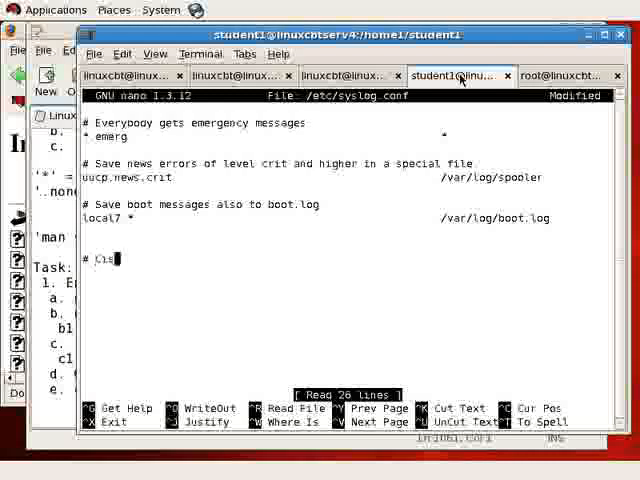
text(isco Router Log)
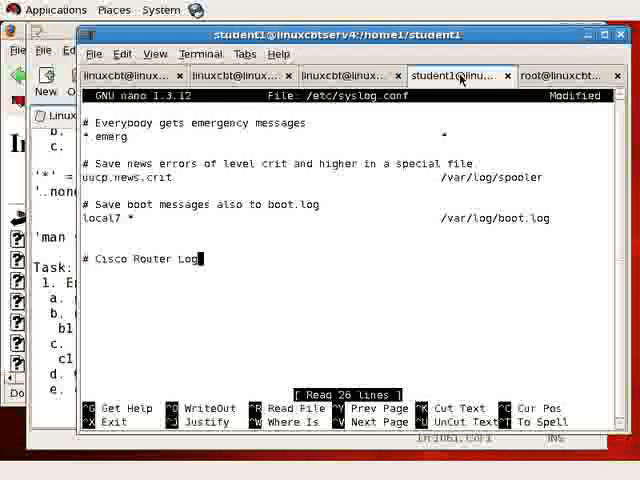
text(###)
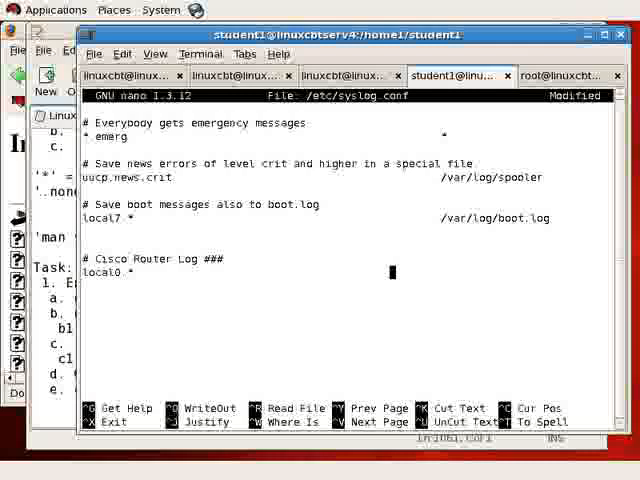
text(/var/l)
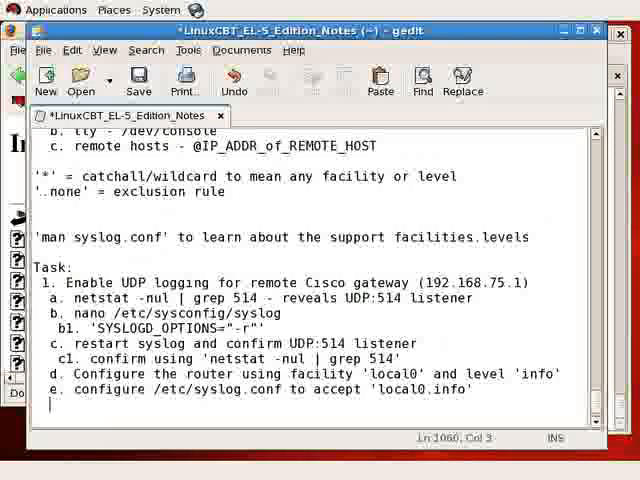
Note step f: restart syslog
text(f: restart)
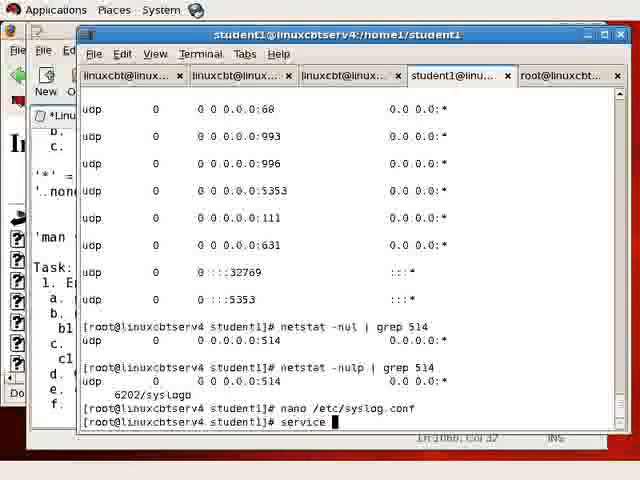
Restart the syslog service and confirm /var/log/cisco-router.log exists with 'ls -ltr'
text(syslog restart)
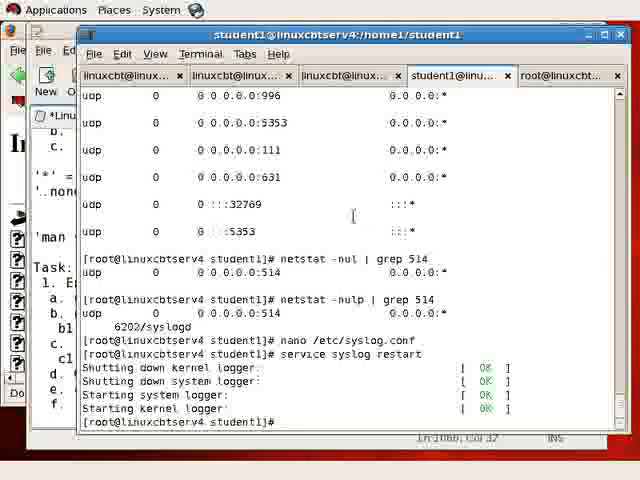
text(ls -ltr /var/log/cisco-router.log)
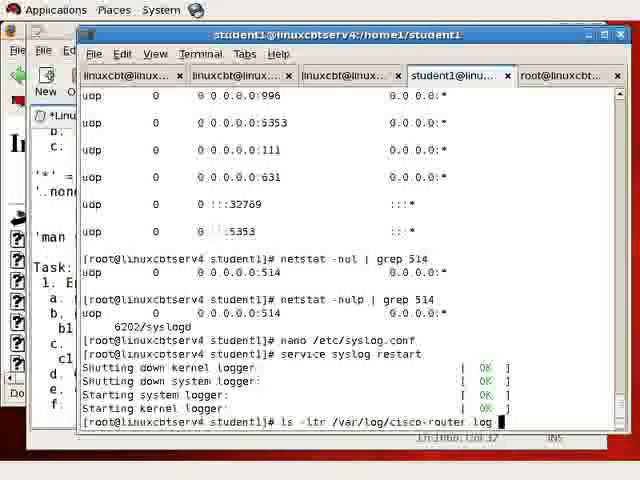
key(Return)
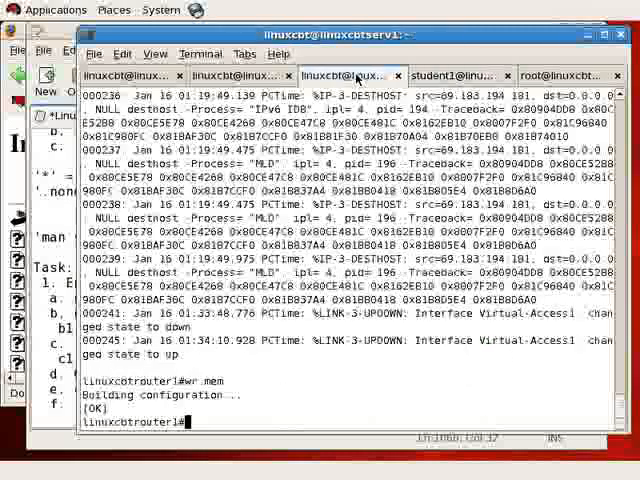
Save the router configuration with 'wr mem'
text(wr mem)
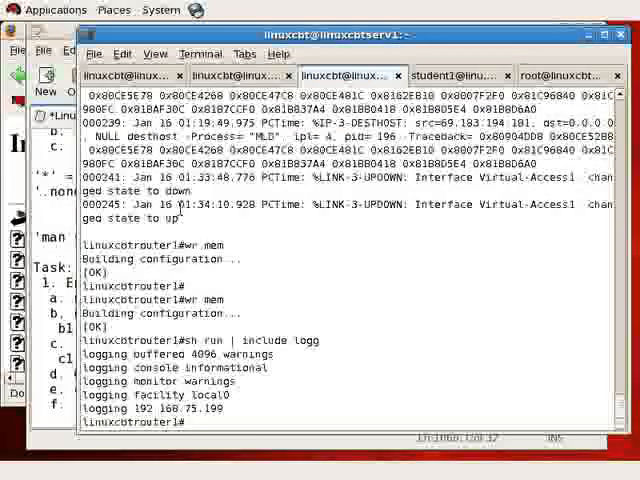
mouse_move(252, 280)
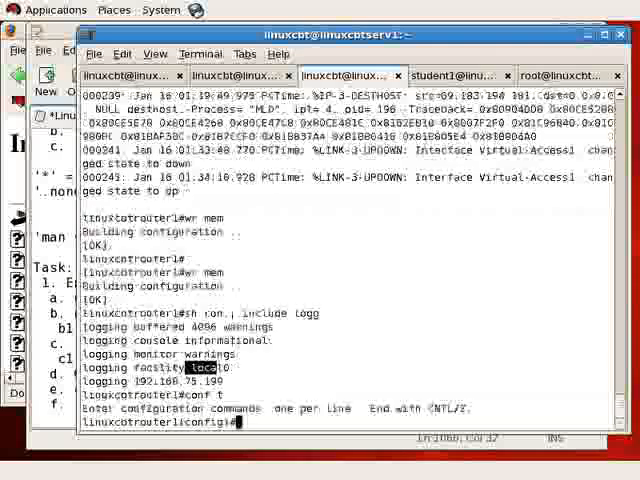
Set 'logging monitor informational' on the router and save with 'wr mem'
text(logging monitor informational)
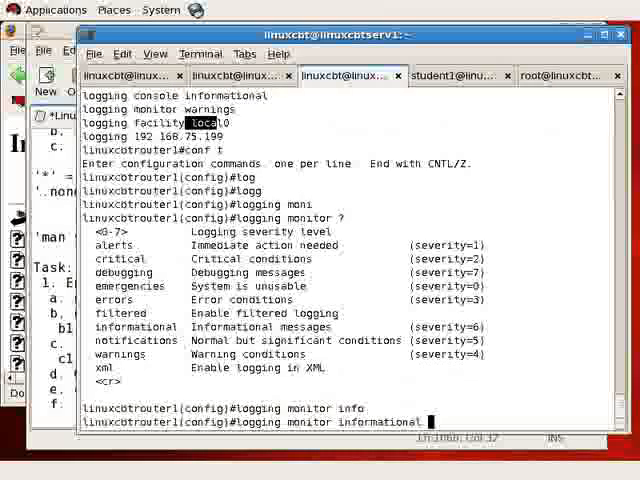
key(Return)
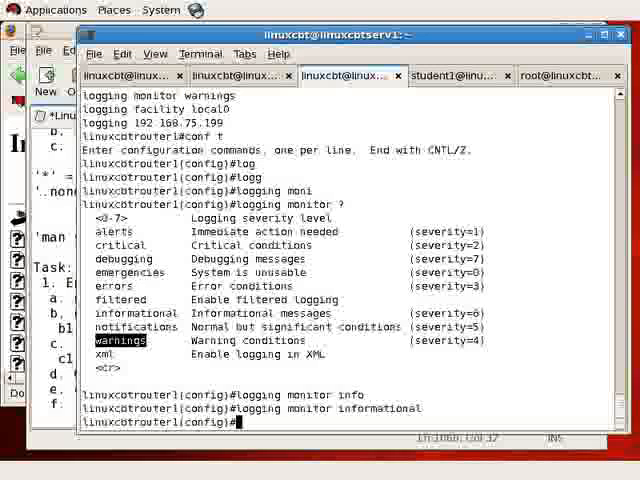
mouse_move(404, 304)
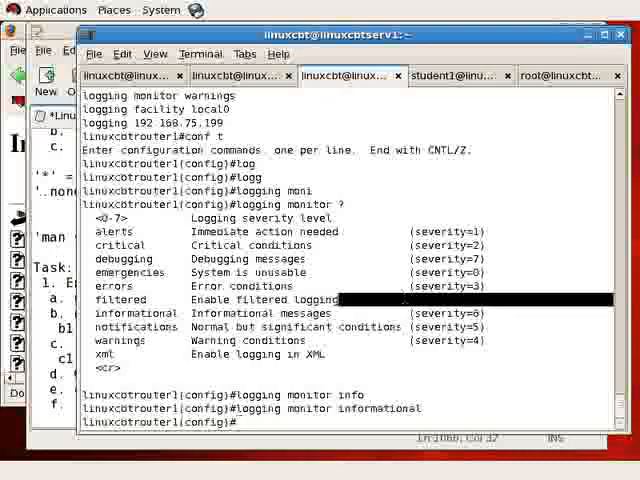
text(wr mem)
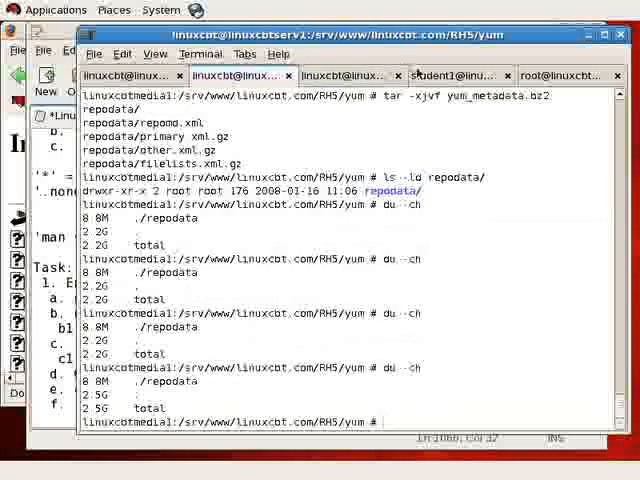
Back on the student1 syslog server shell, clear the screen and list firewall rules with iptables -L
click(440, 76)
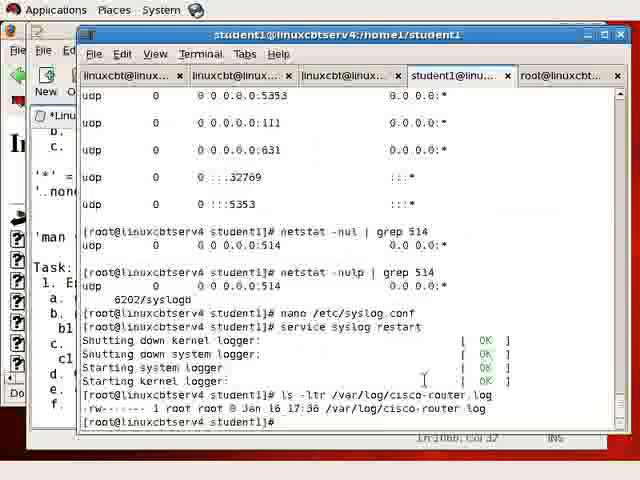
key(Return)
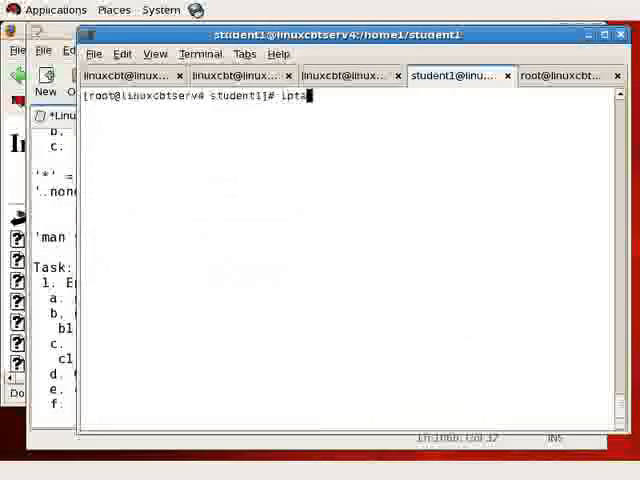
key(Return)
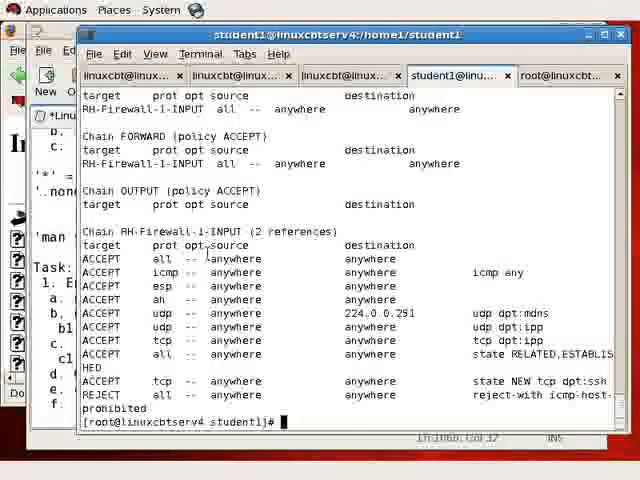
text(iptables -F)
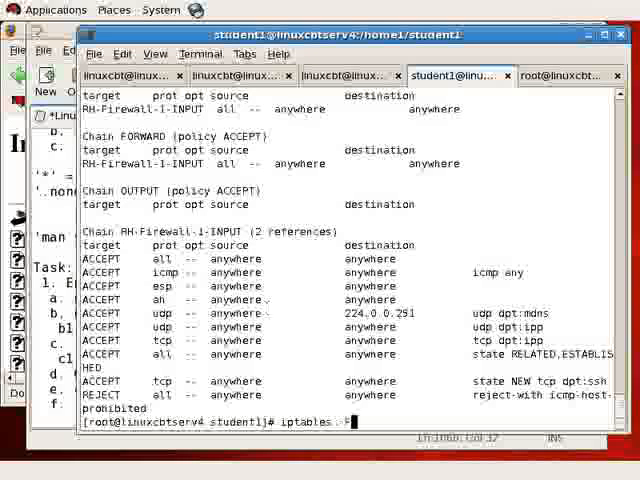
Flush the firewall with iptables -F and re-list to show empty INPUT, FORWARD and OUTPUT chains
text(IN)
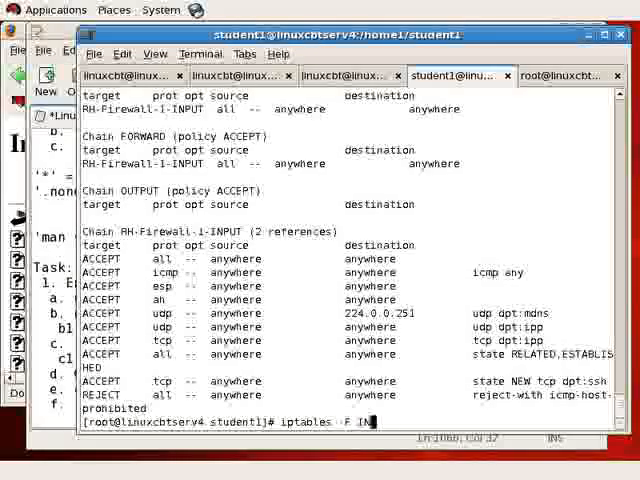
key(Return)
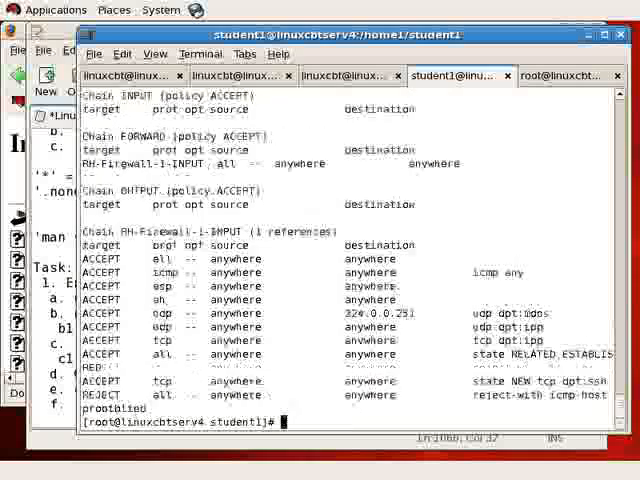
text(iptables -L)
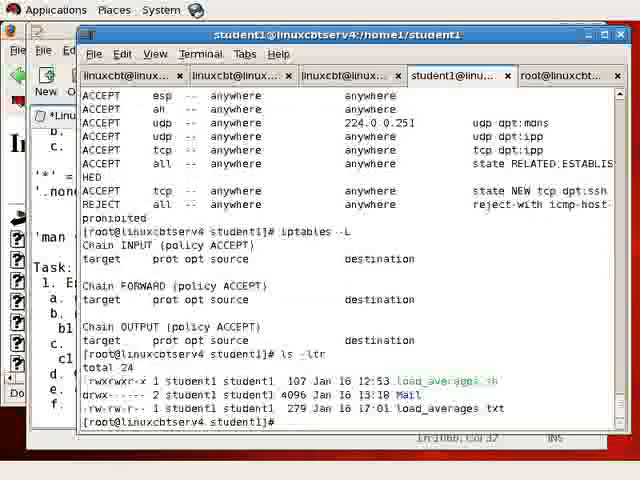
Go to /var/log, list cisco-router.log with its size and view it in less
text(cd /var/)
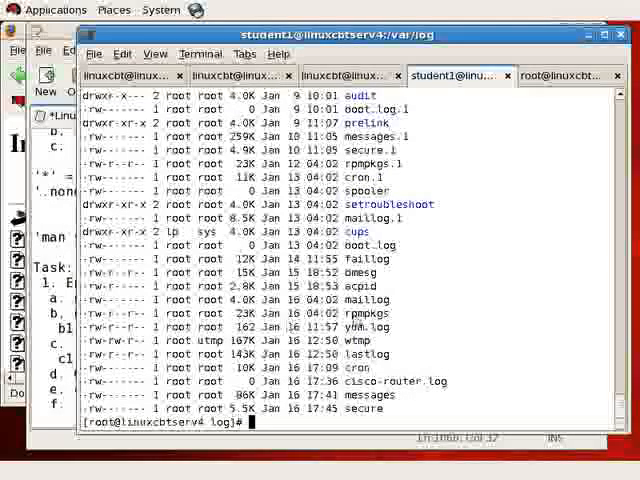
text(ls -ltrk)
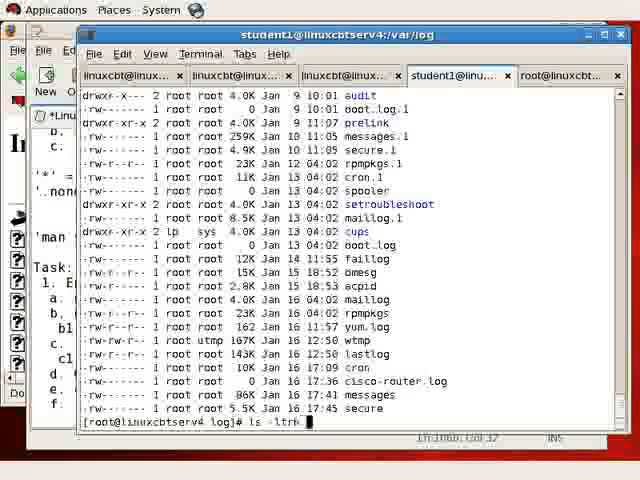
key(Return)
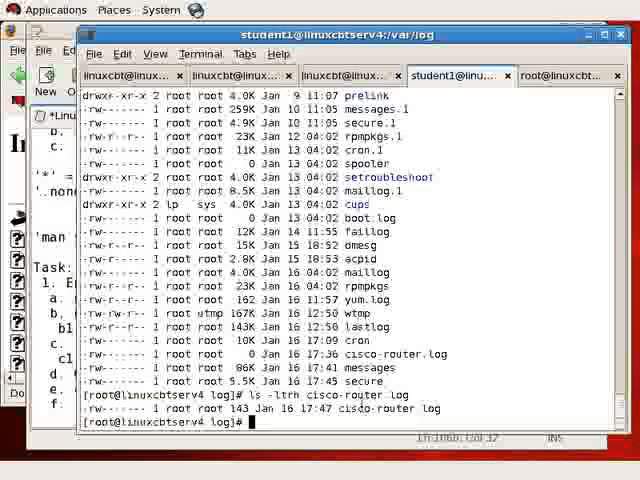
text(le)
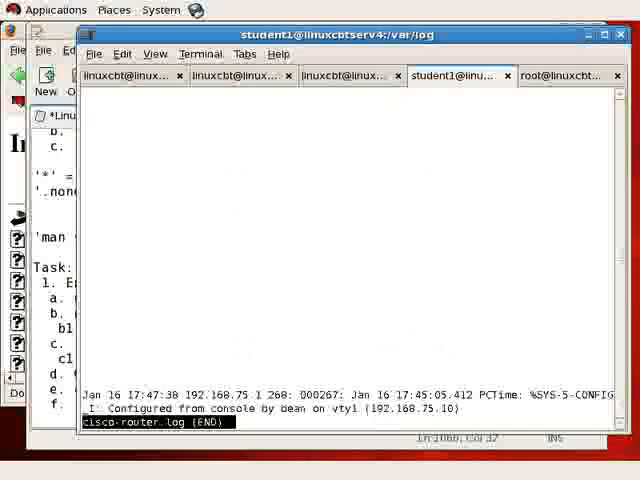
Check the 'Configured from console' router message and re-list cisco-router.log to confirm it is growing
drag(178, 394, 344, 394)
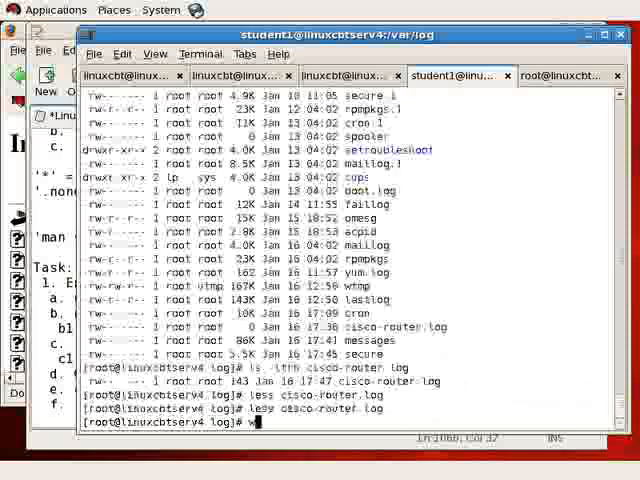
key(Return)
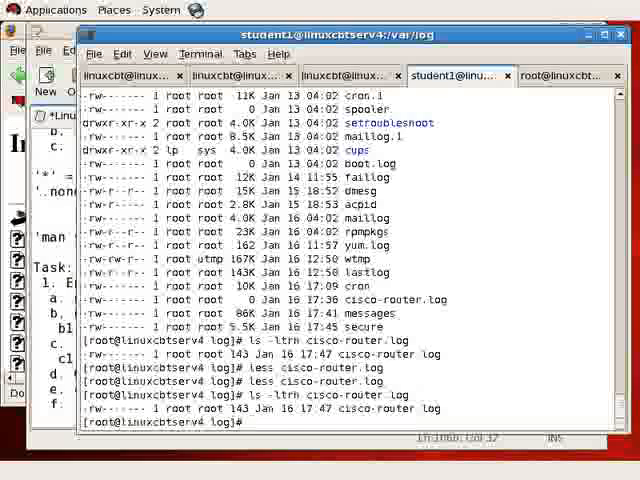
text(ls -ltrh cisco-router.log)
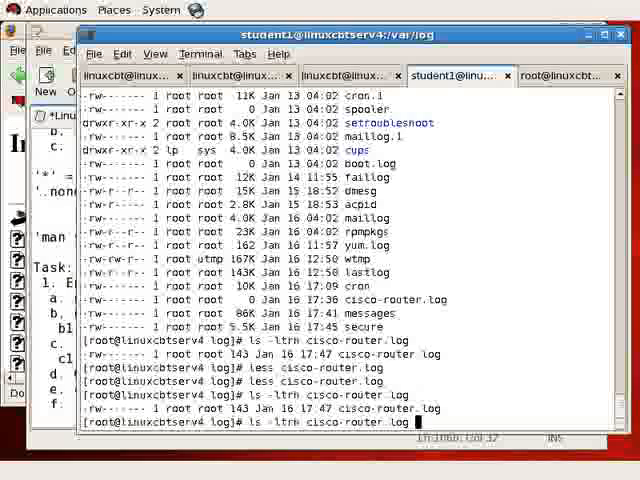